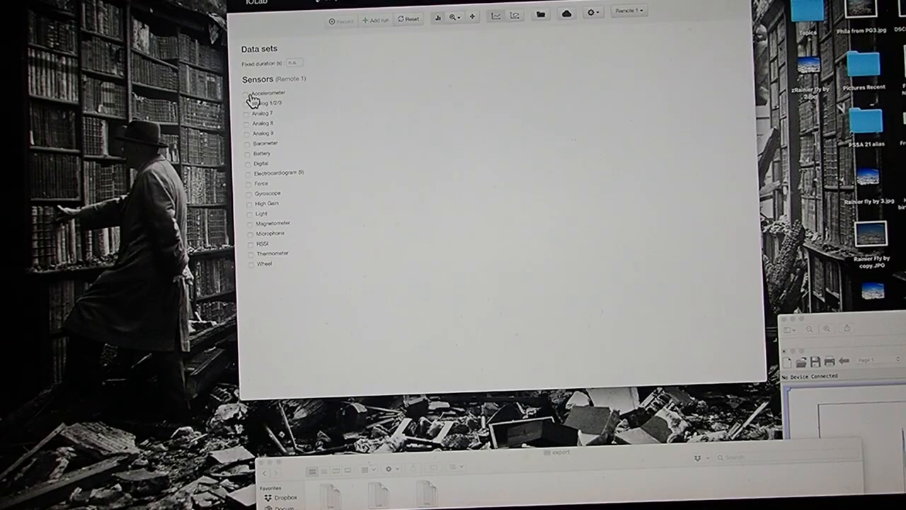
Enable the Accelerometer sensor in the IOLab Sensors list
left_click(247, 94)
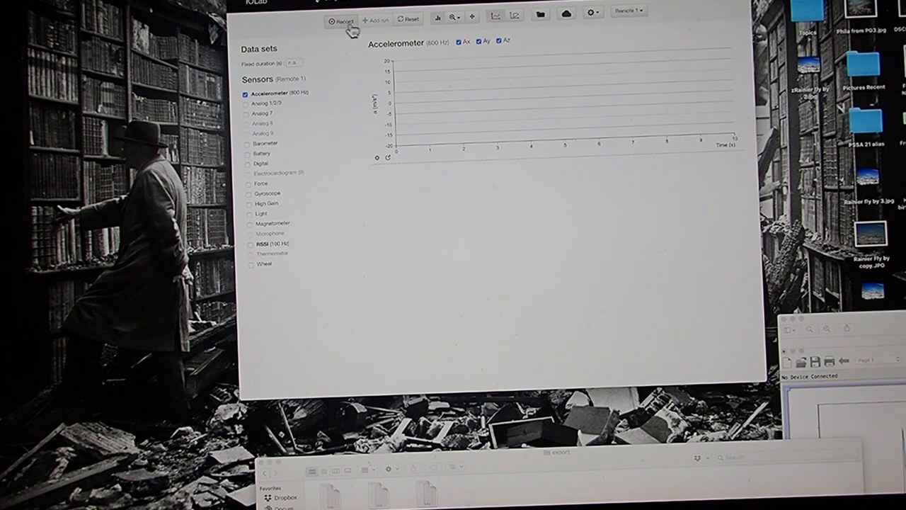
left_click(337, 20)
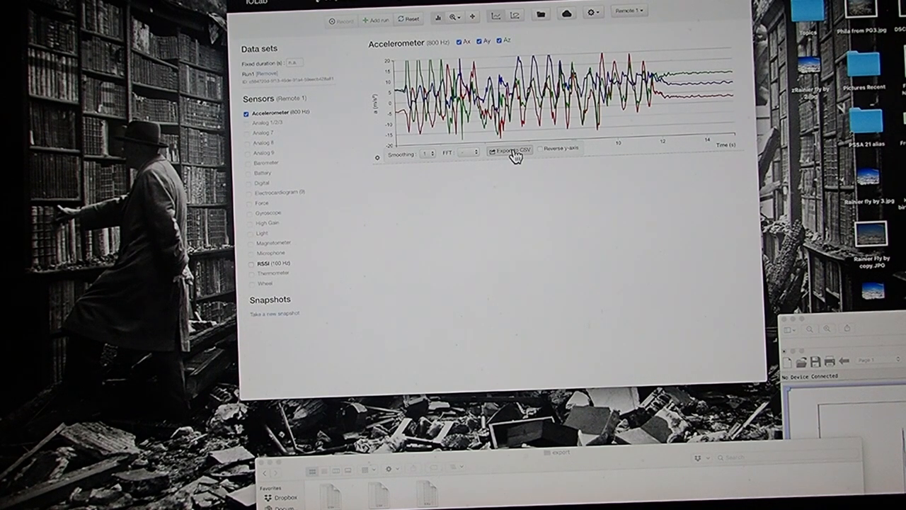
Export the recorded accelerometer run via Export CSV
left_click(506, 149)
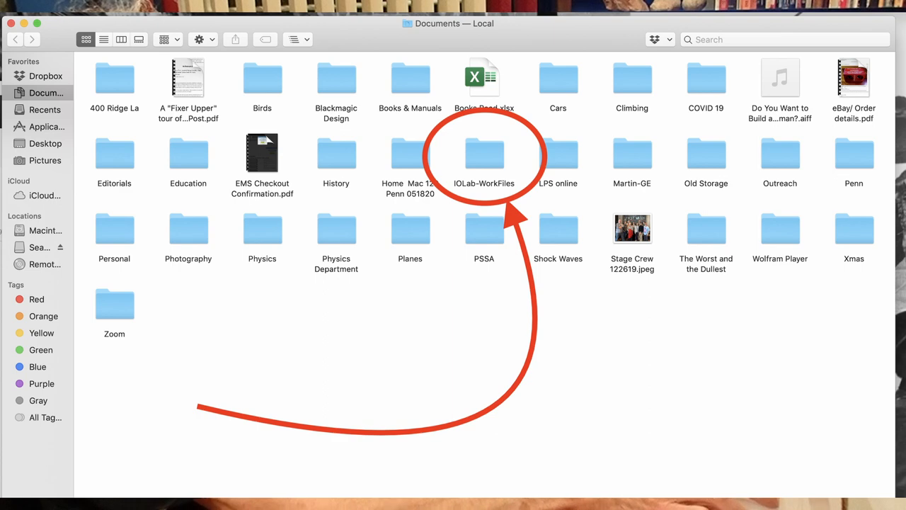
Open the IOLab-WorkFiles folder in Documents
double_click(484, 152)
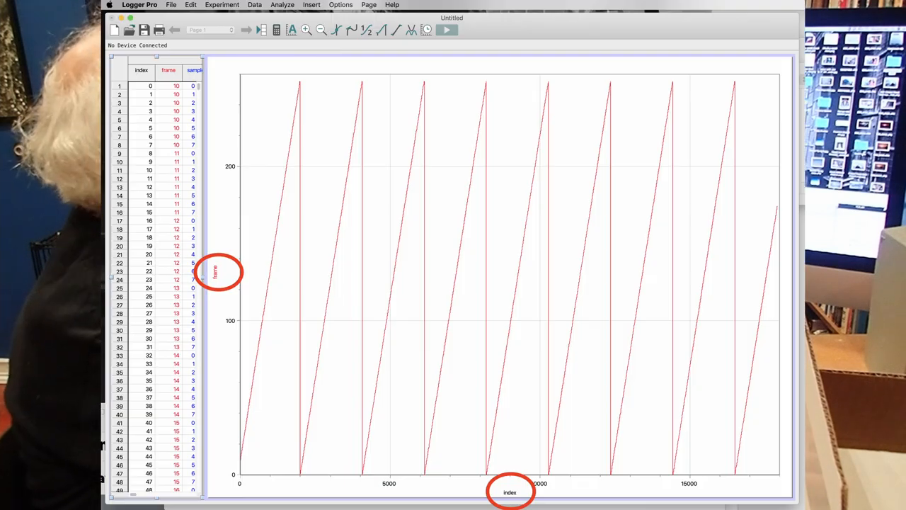
Open the vertical-axis column choices from the 'frame' y-axis label
left_click(221, 271)
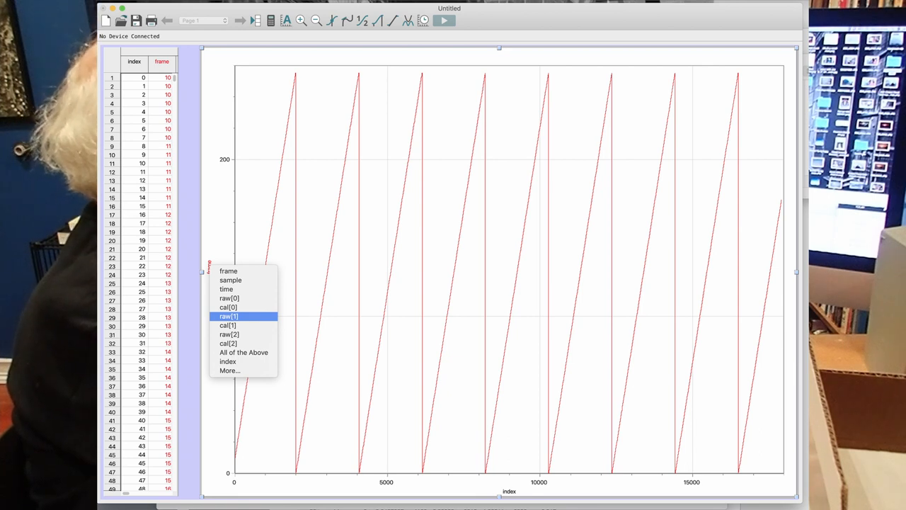
Plot raw[1] on the vertical axis
left_click(229, 315)
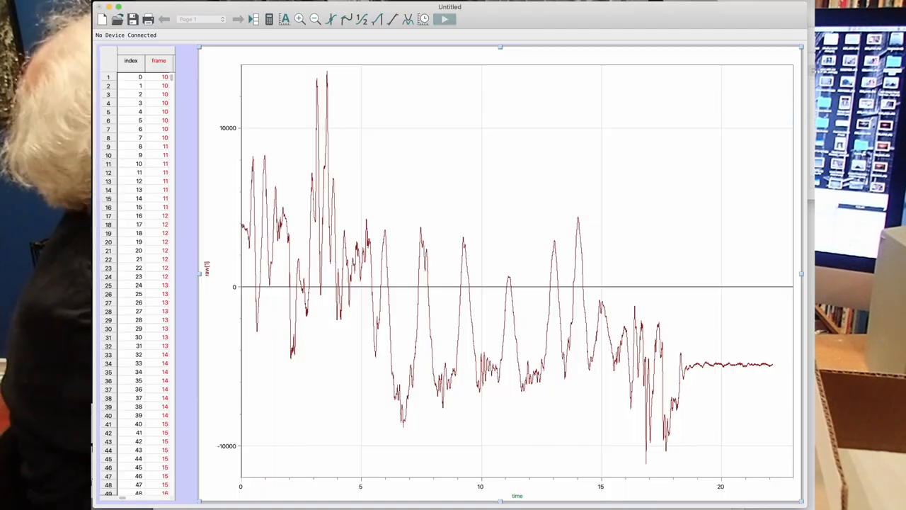